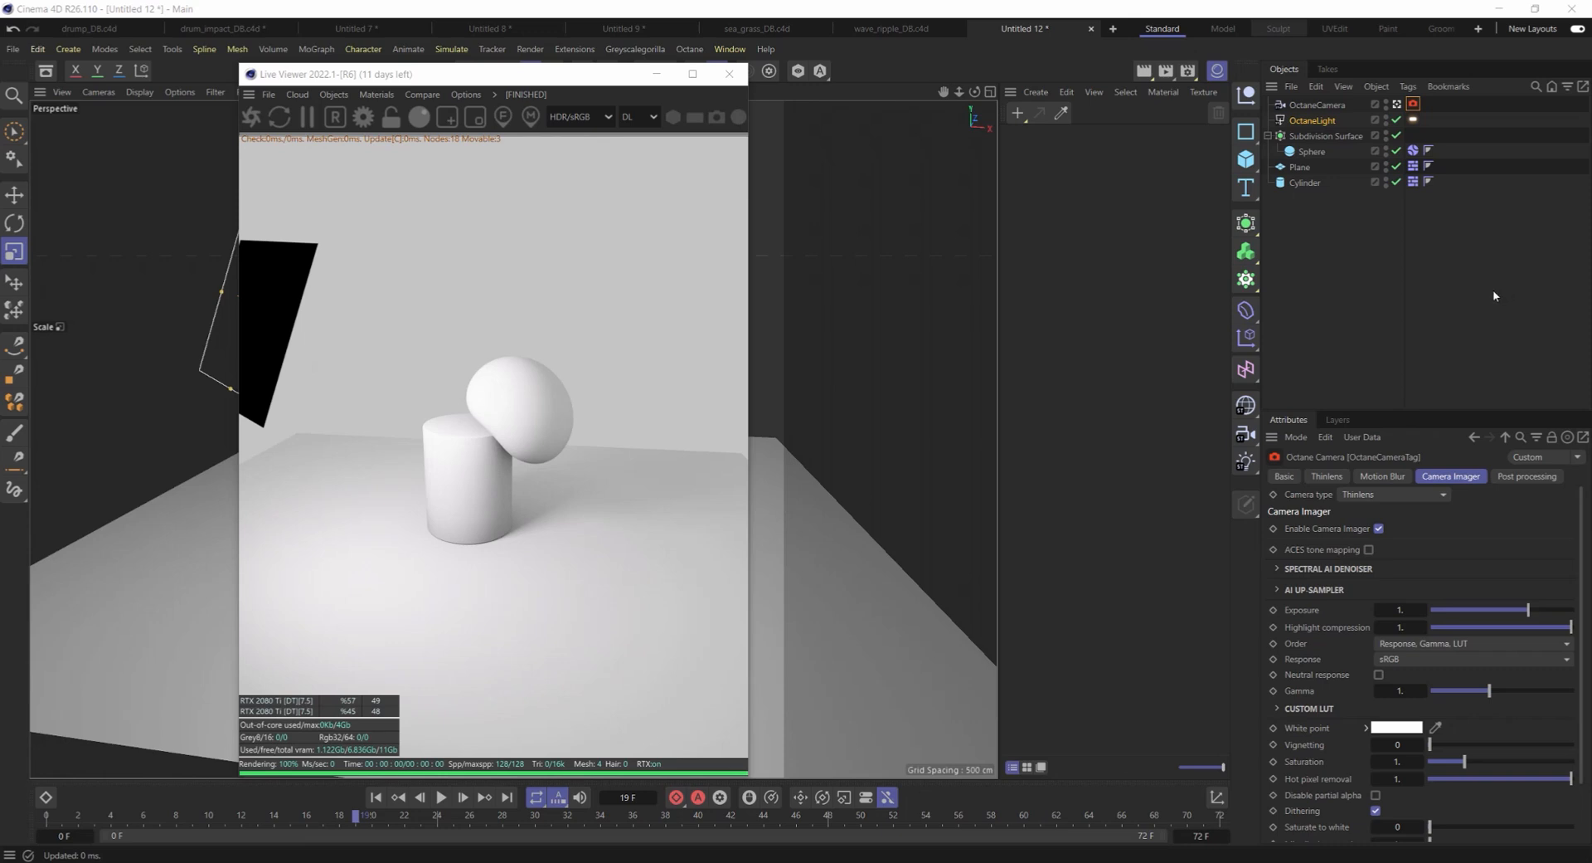
pyautogui.moveTo(1394, 276)
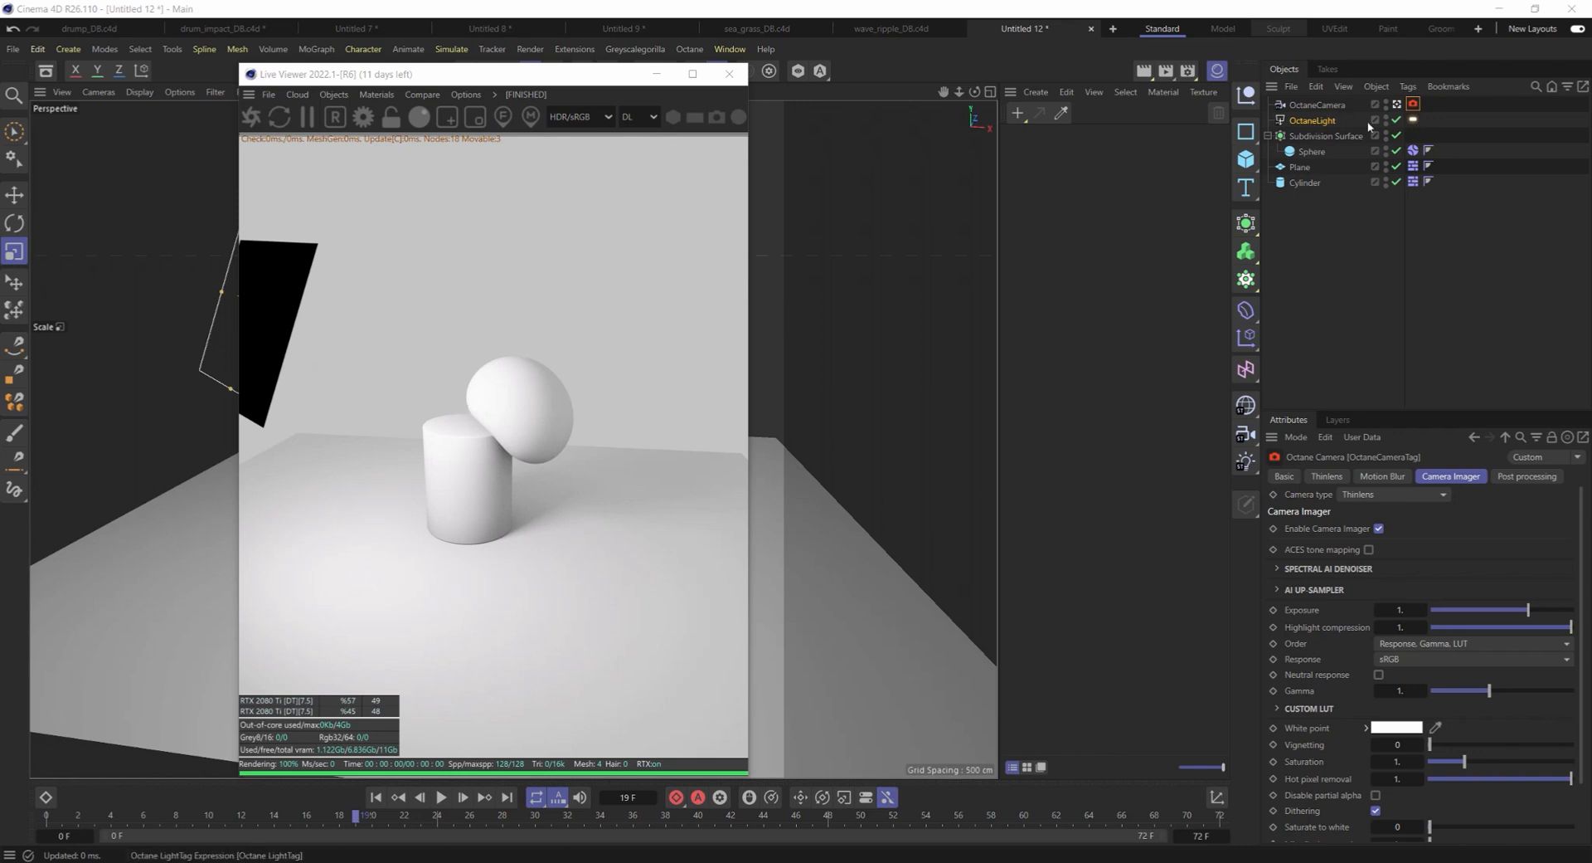
# Step: Raise the Octane area light's Power from about 54.6 to about 385, then reselect the light
pyautogui.click(1312, 121)
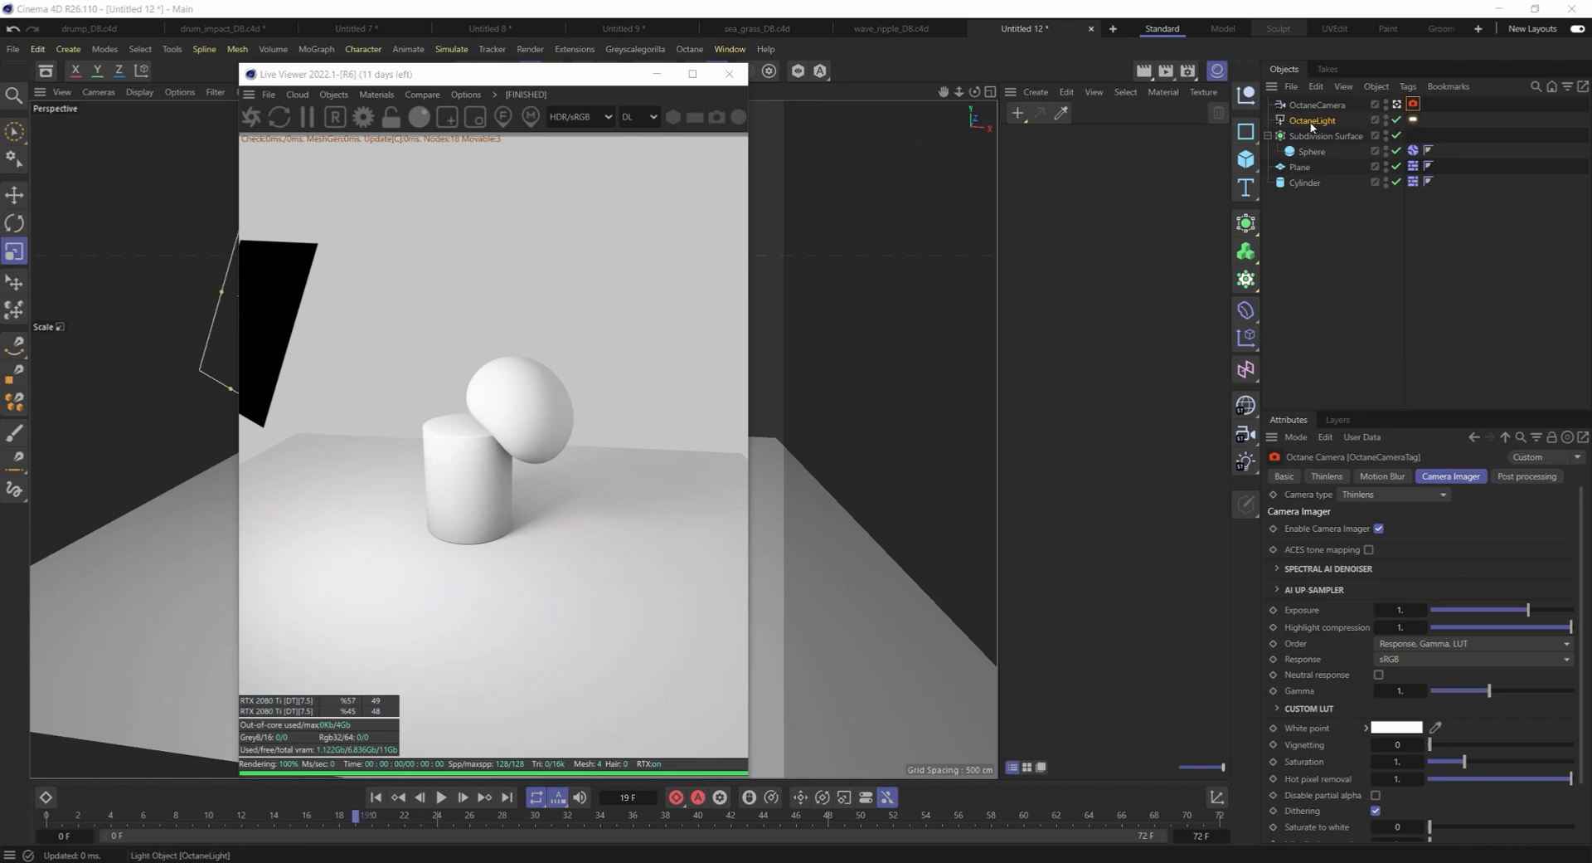
pyautogui.click(1413, 120)
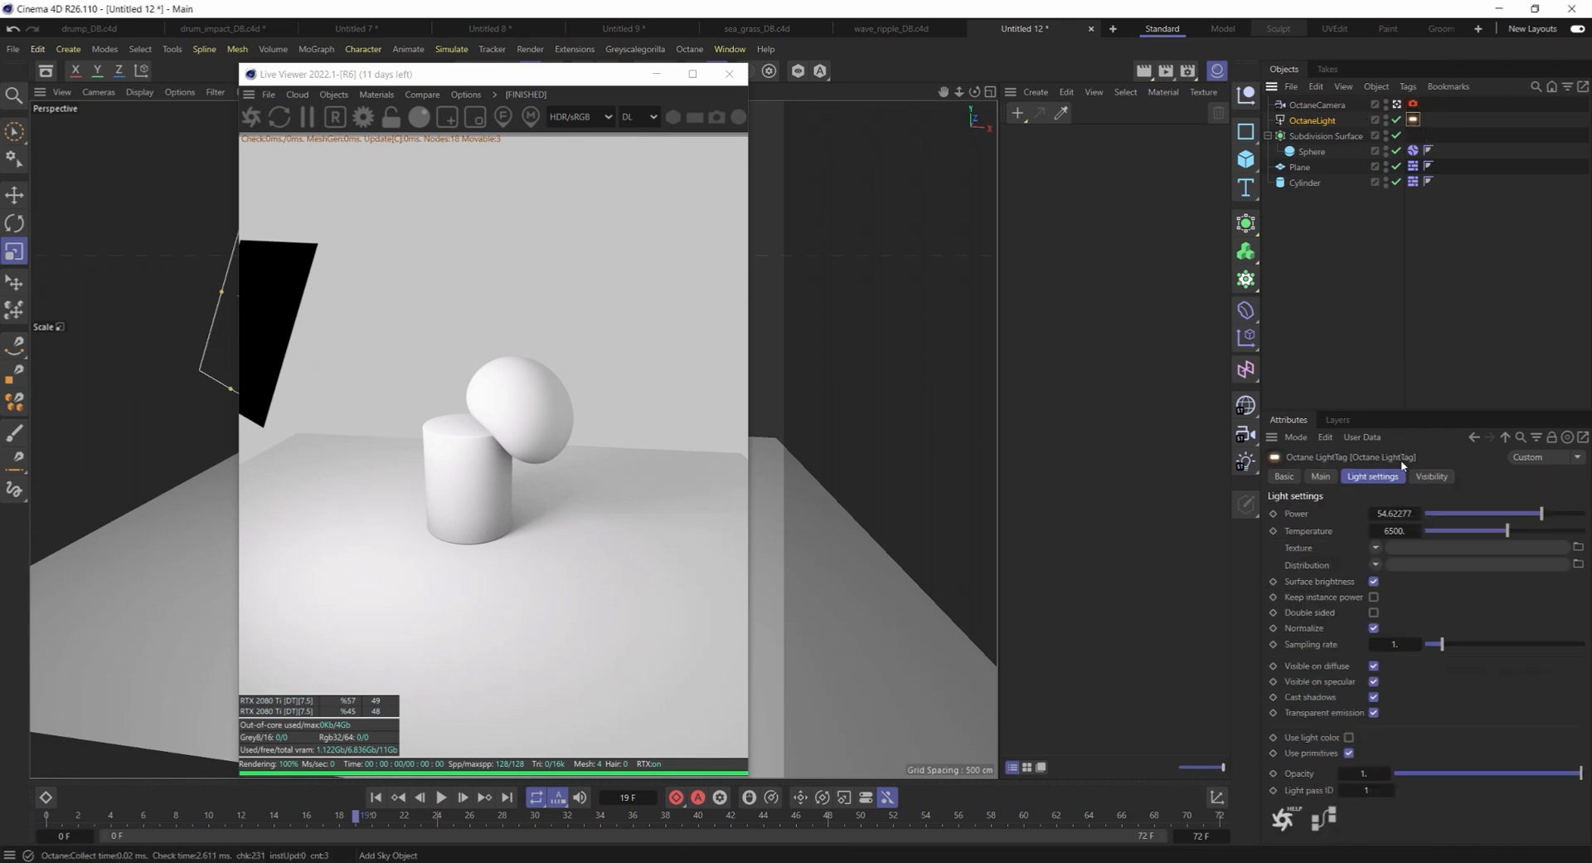
pyautogui.moveTo(1180, 425)
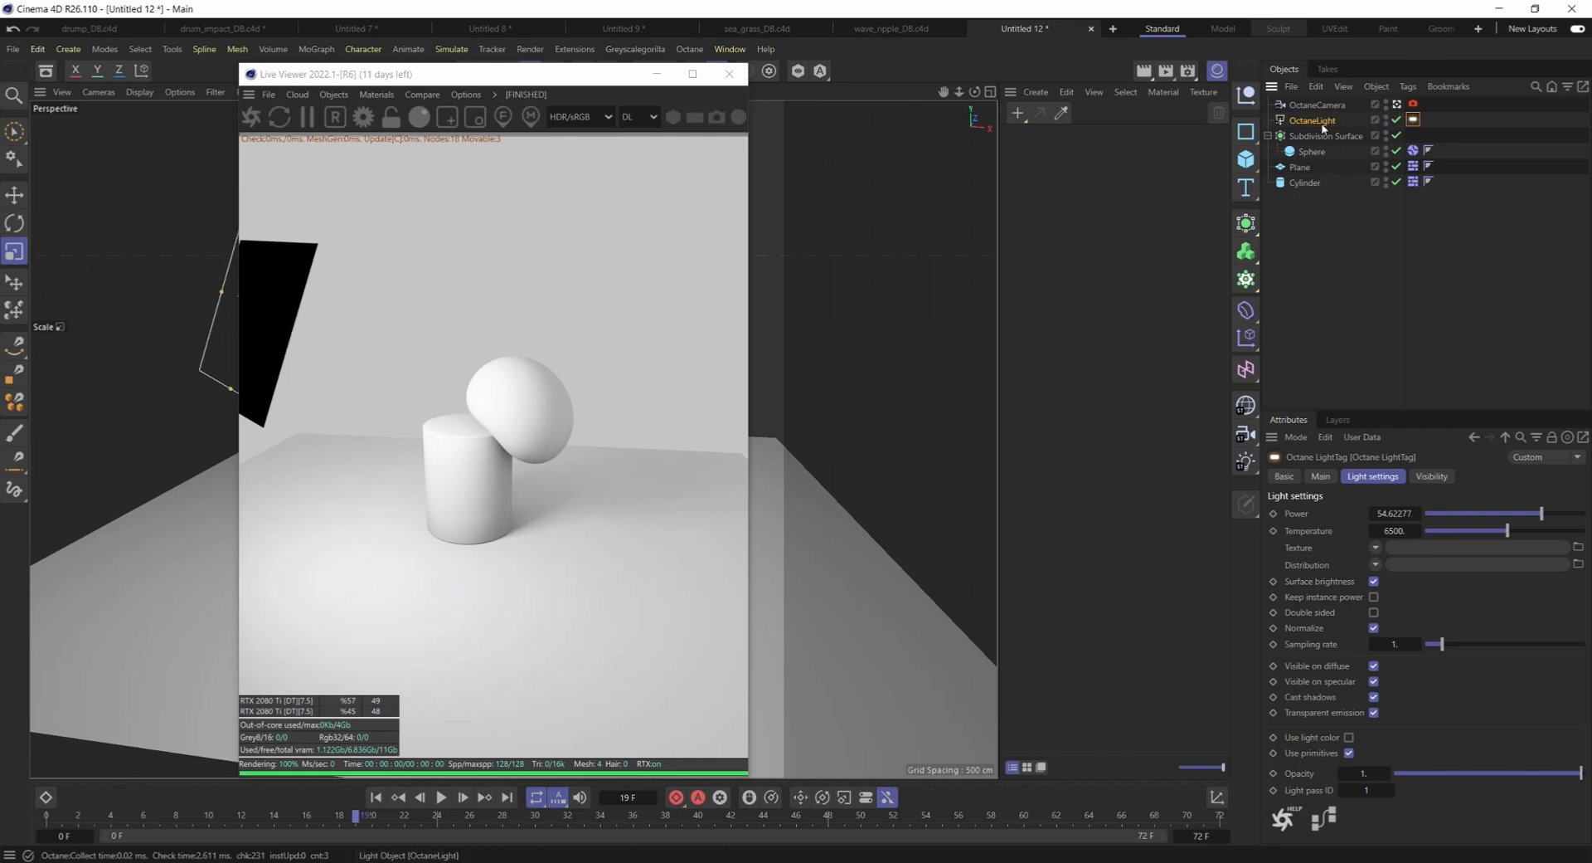
pyautogui.moveTo(348, 288)
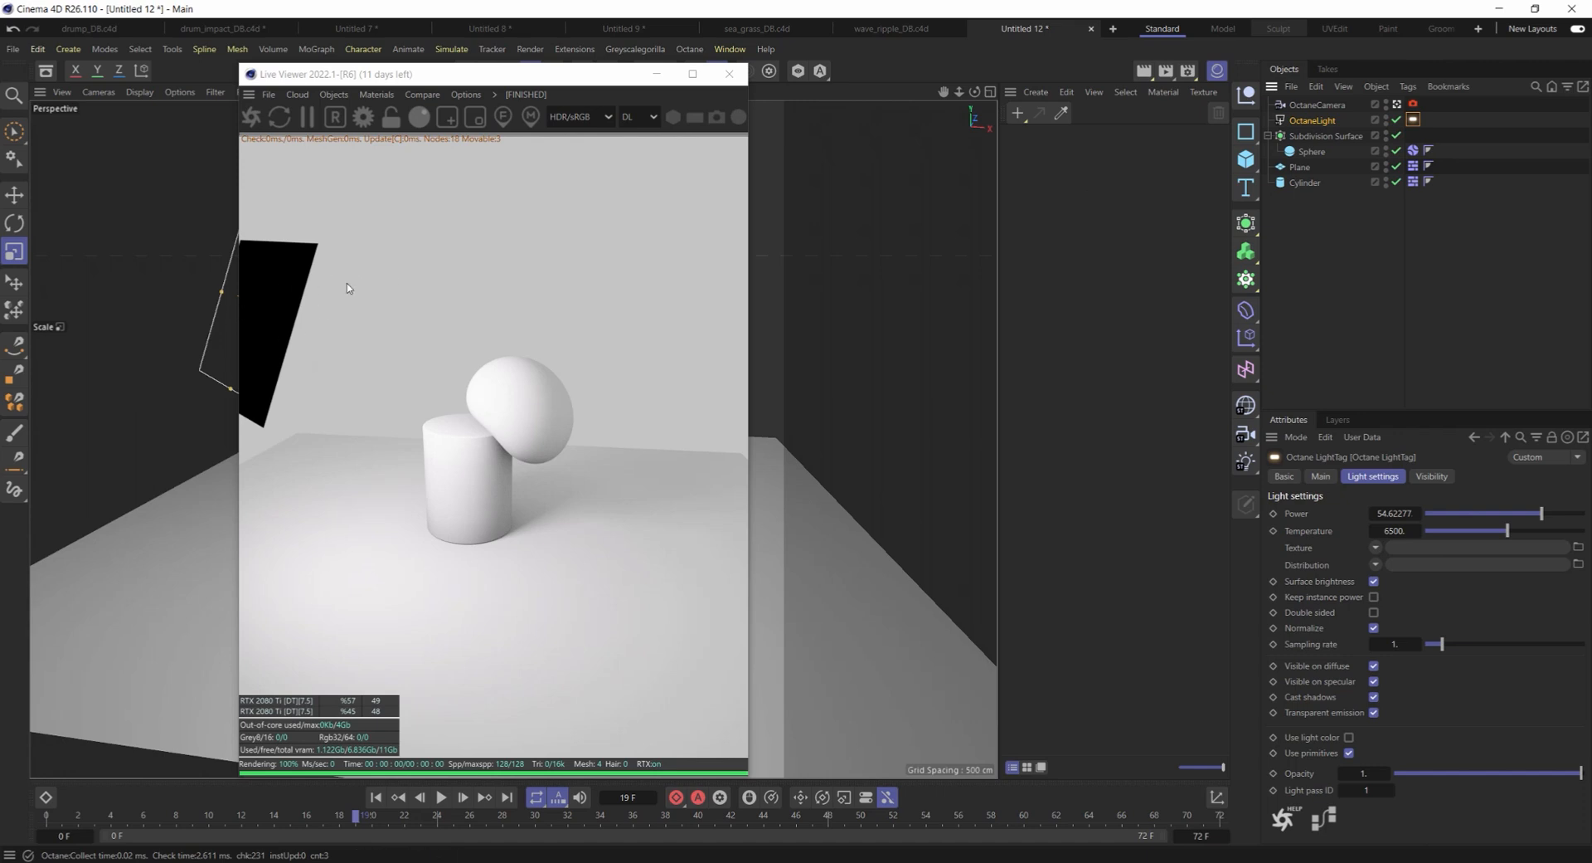
pyautogui.moveTo(467, 93)
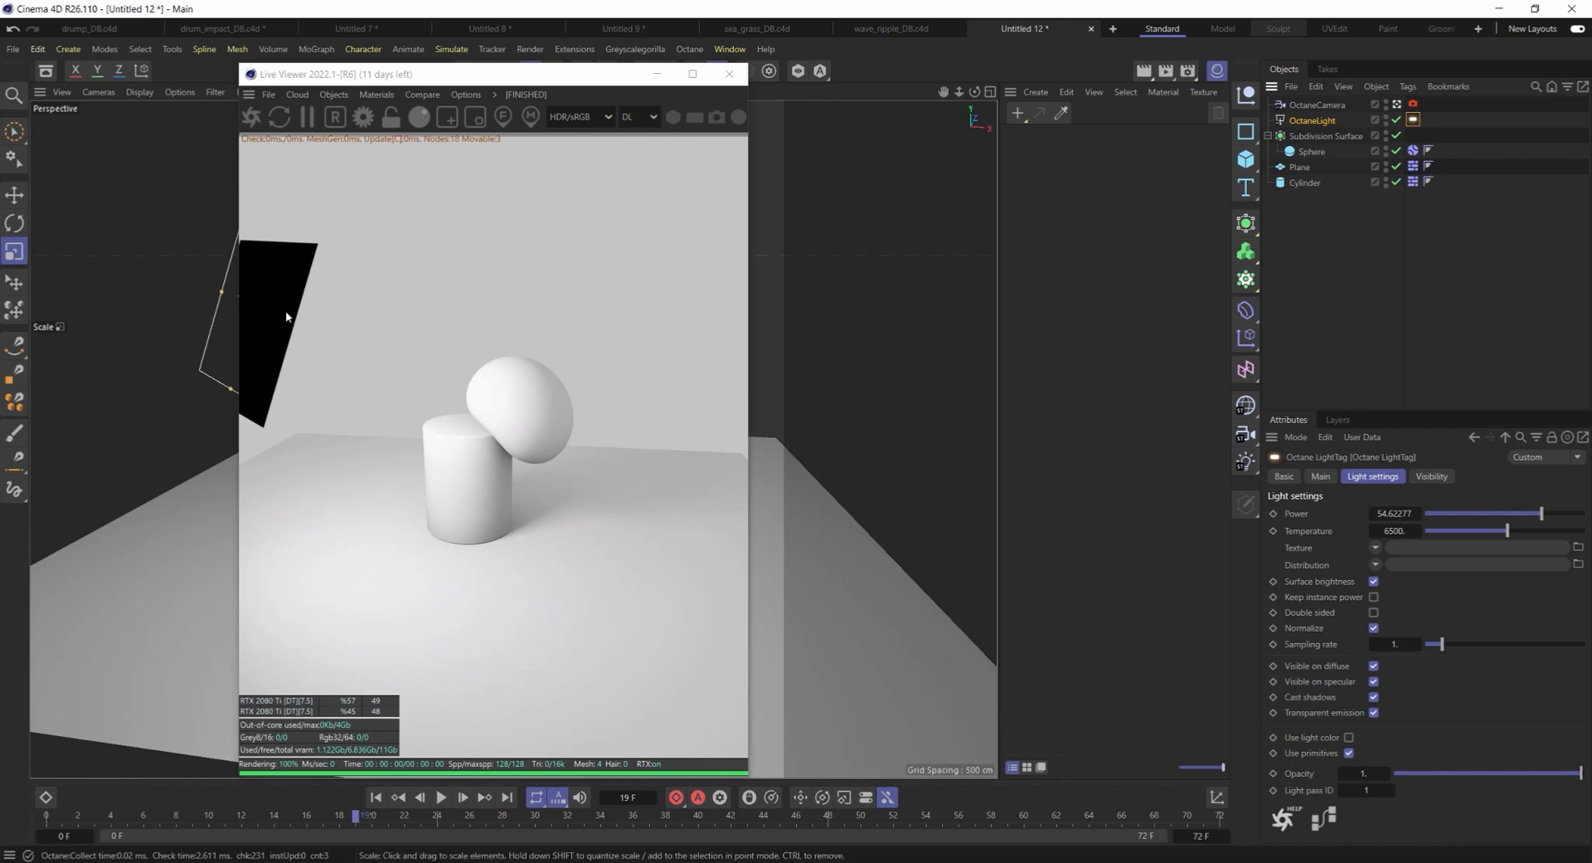
pyautogui.moveTo(508, 84)
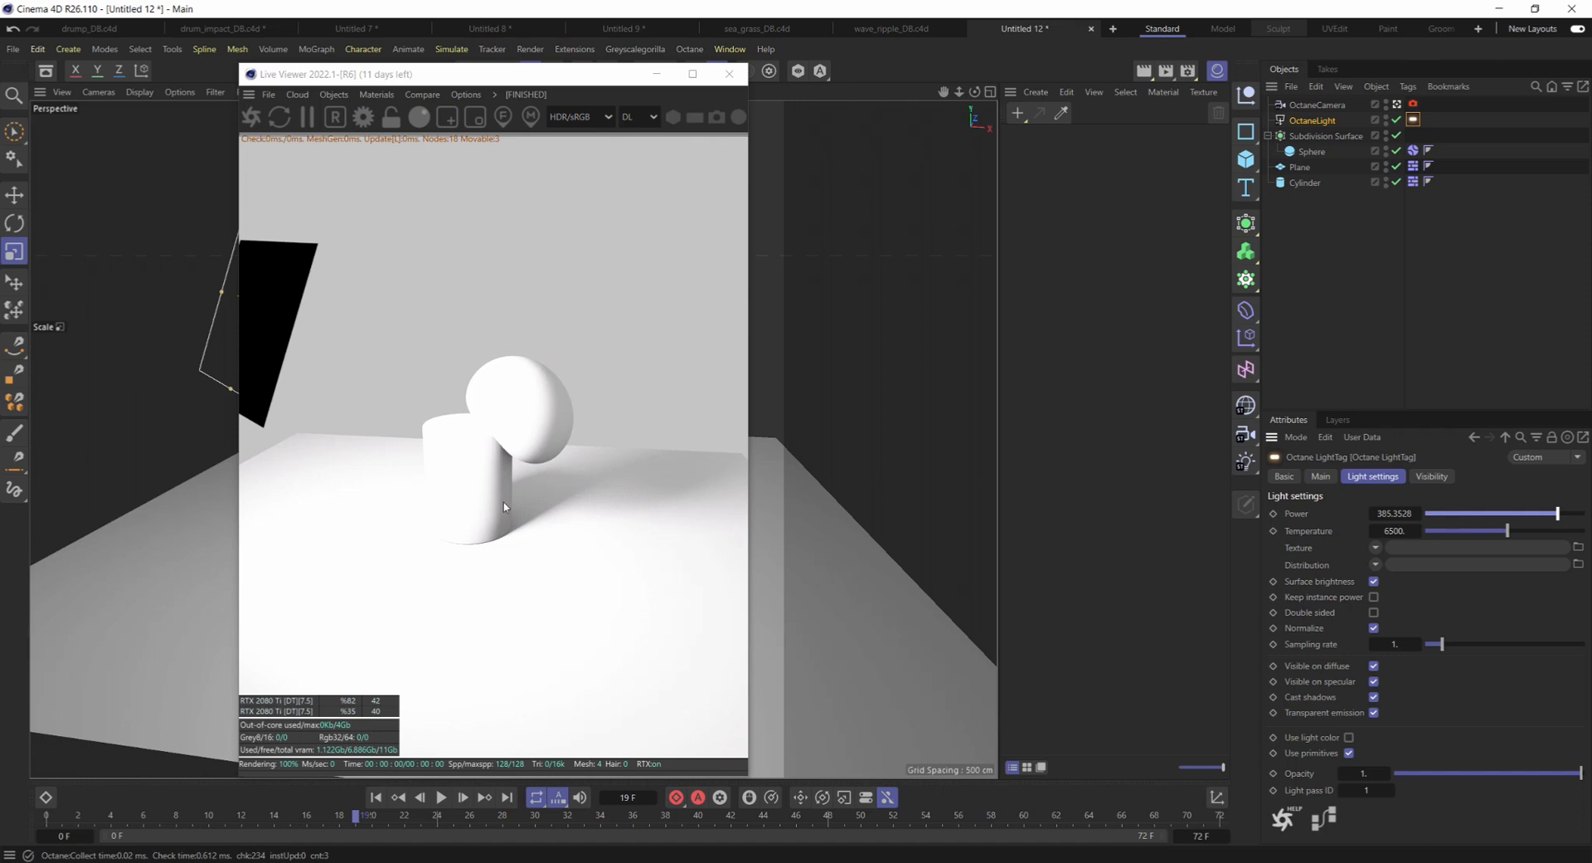
pyautogui.moveTo(602, 501)
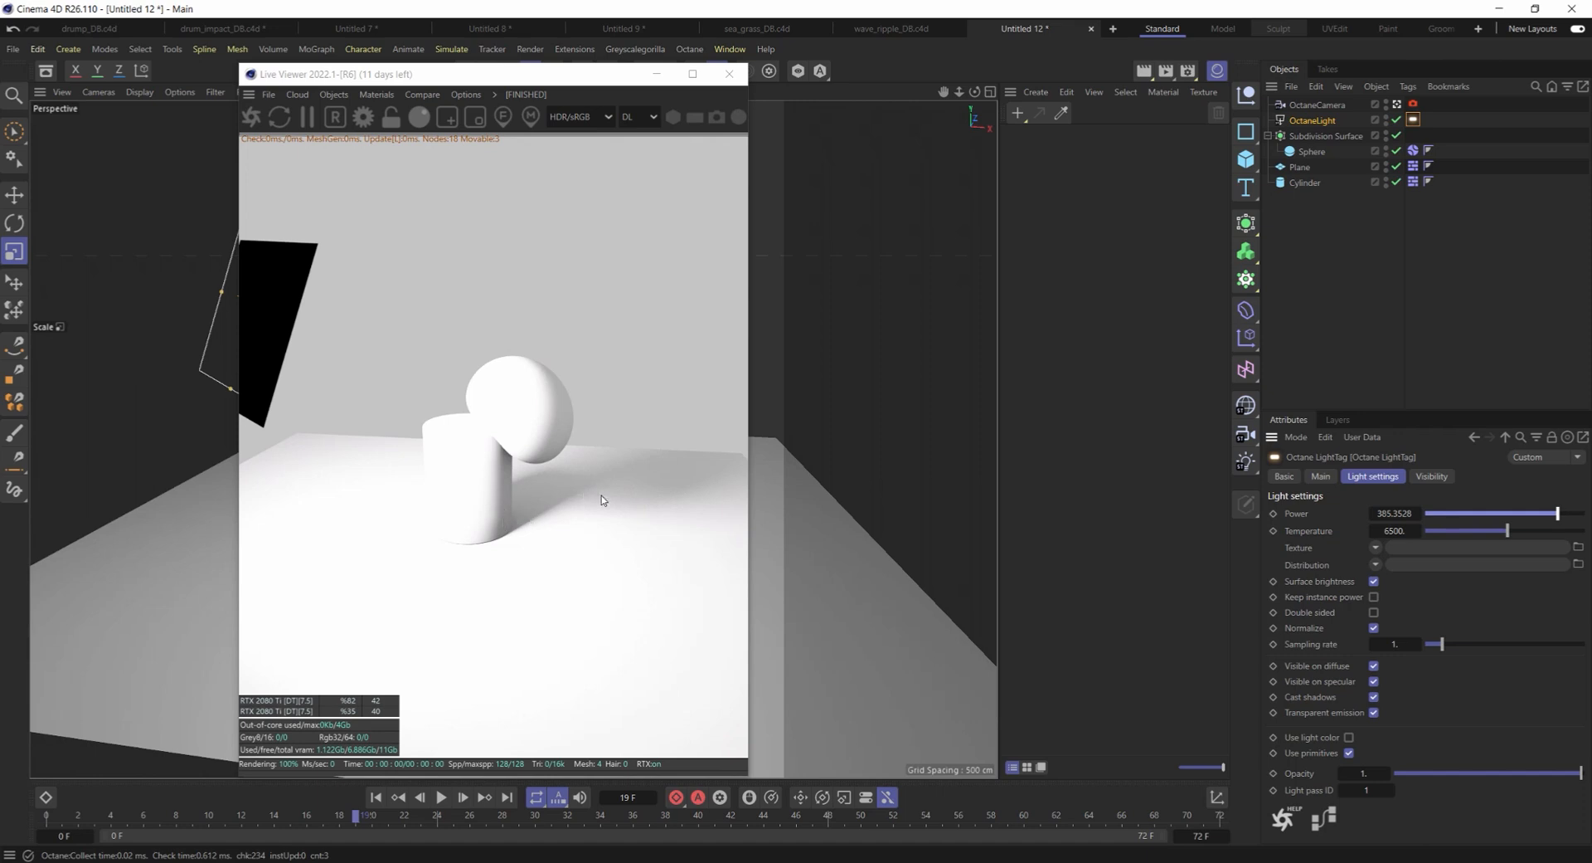
pyautogui.moveTo(508, 536)
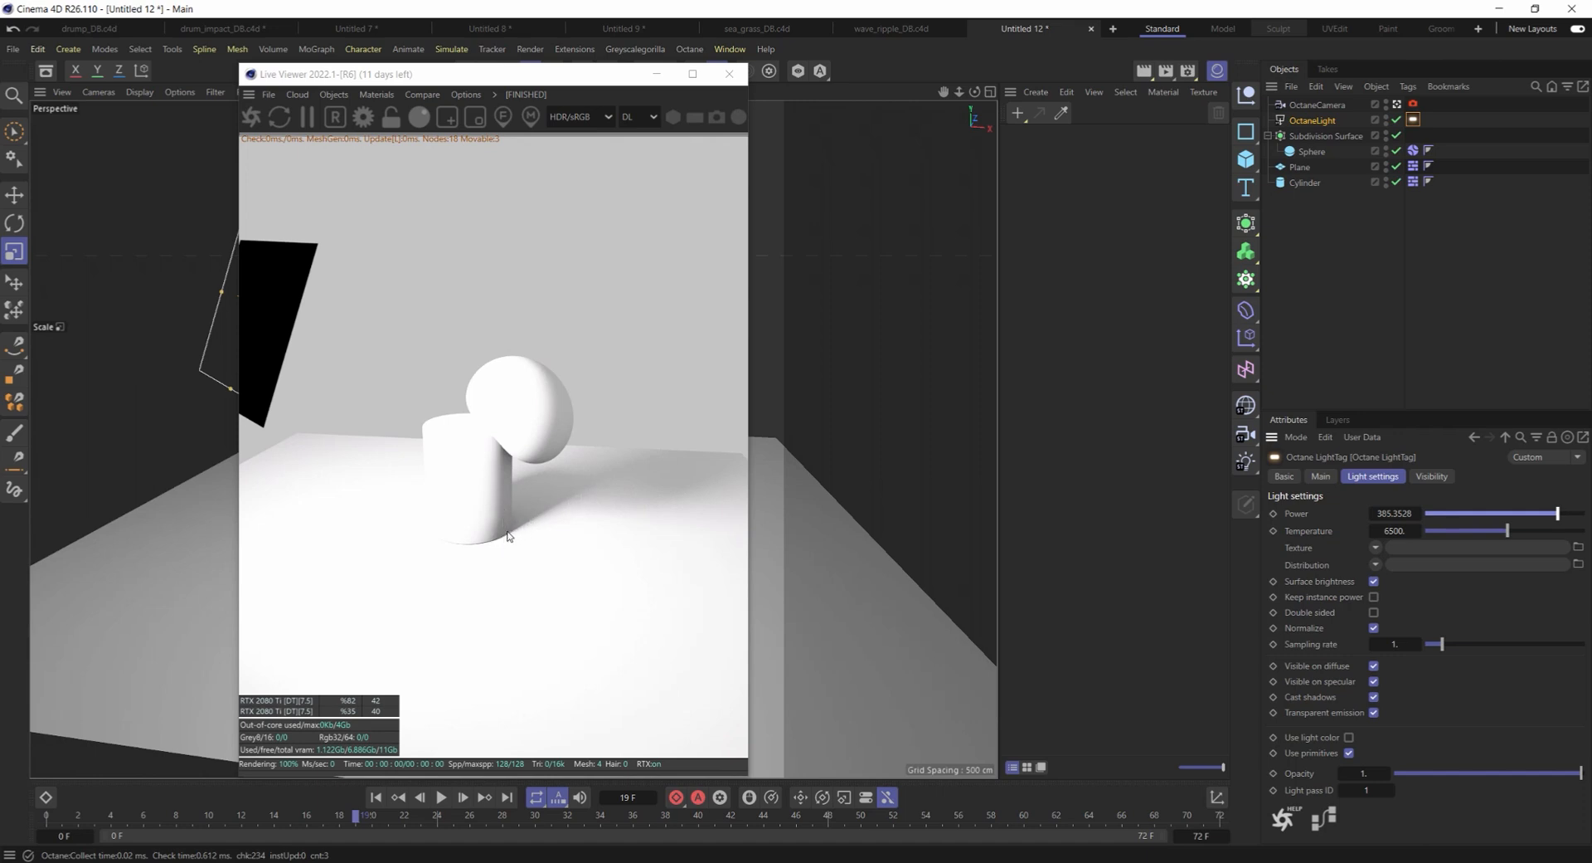
pyautogui.moveTo(529, 529)
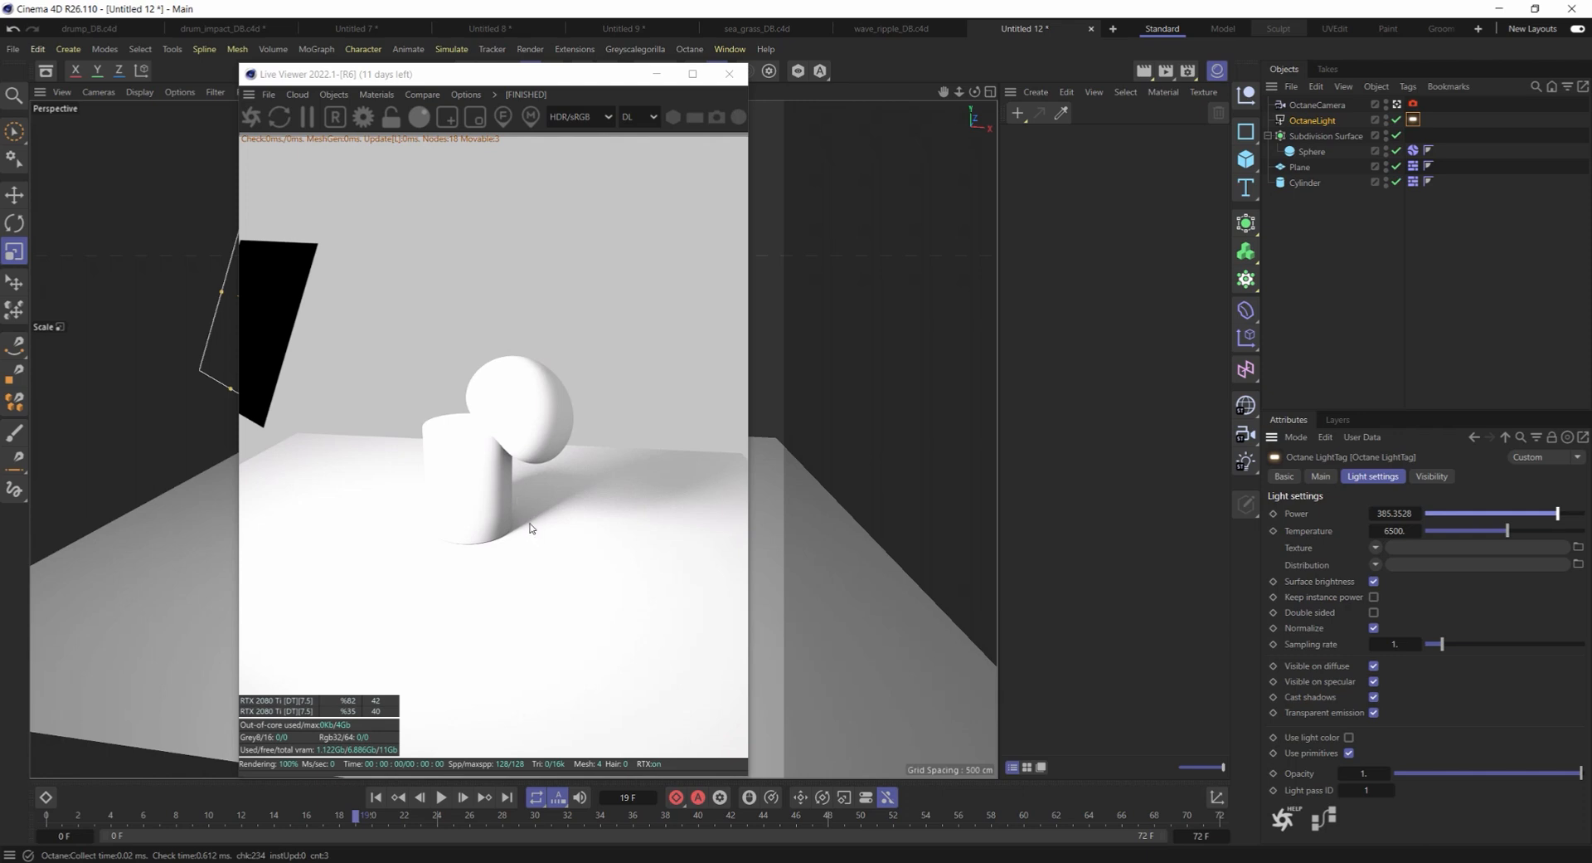
pyautogui.click(1314, 120)
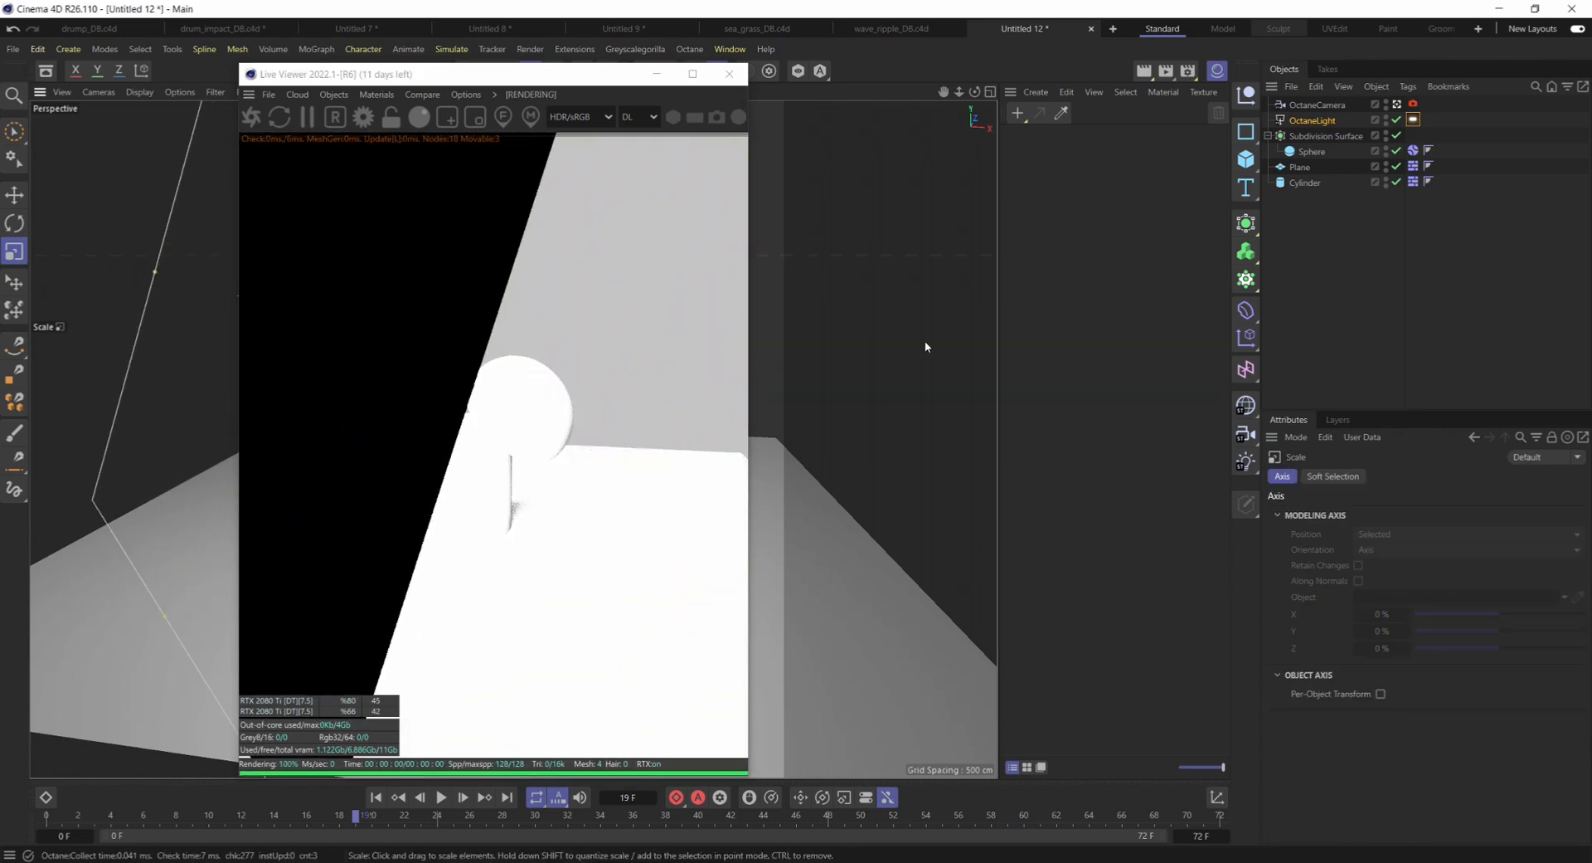
# Step: Hide the enlarged light from the camera and lower its Power to about 6.43
pyautogui.click(1413, 120)
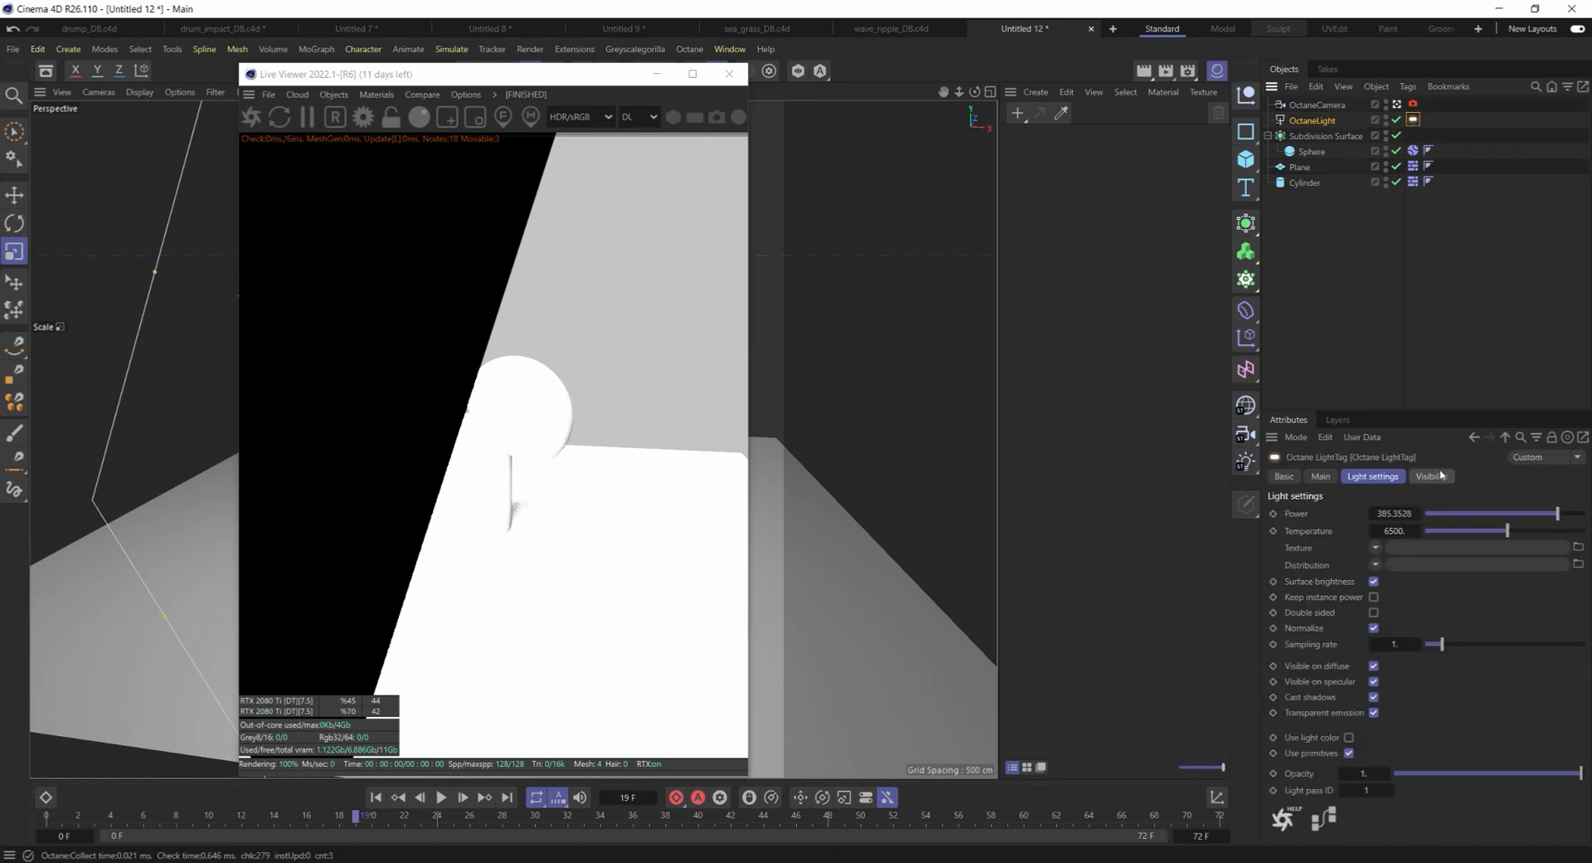
pyautogui.click(1430, 476)
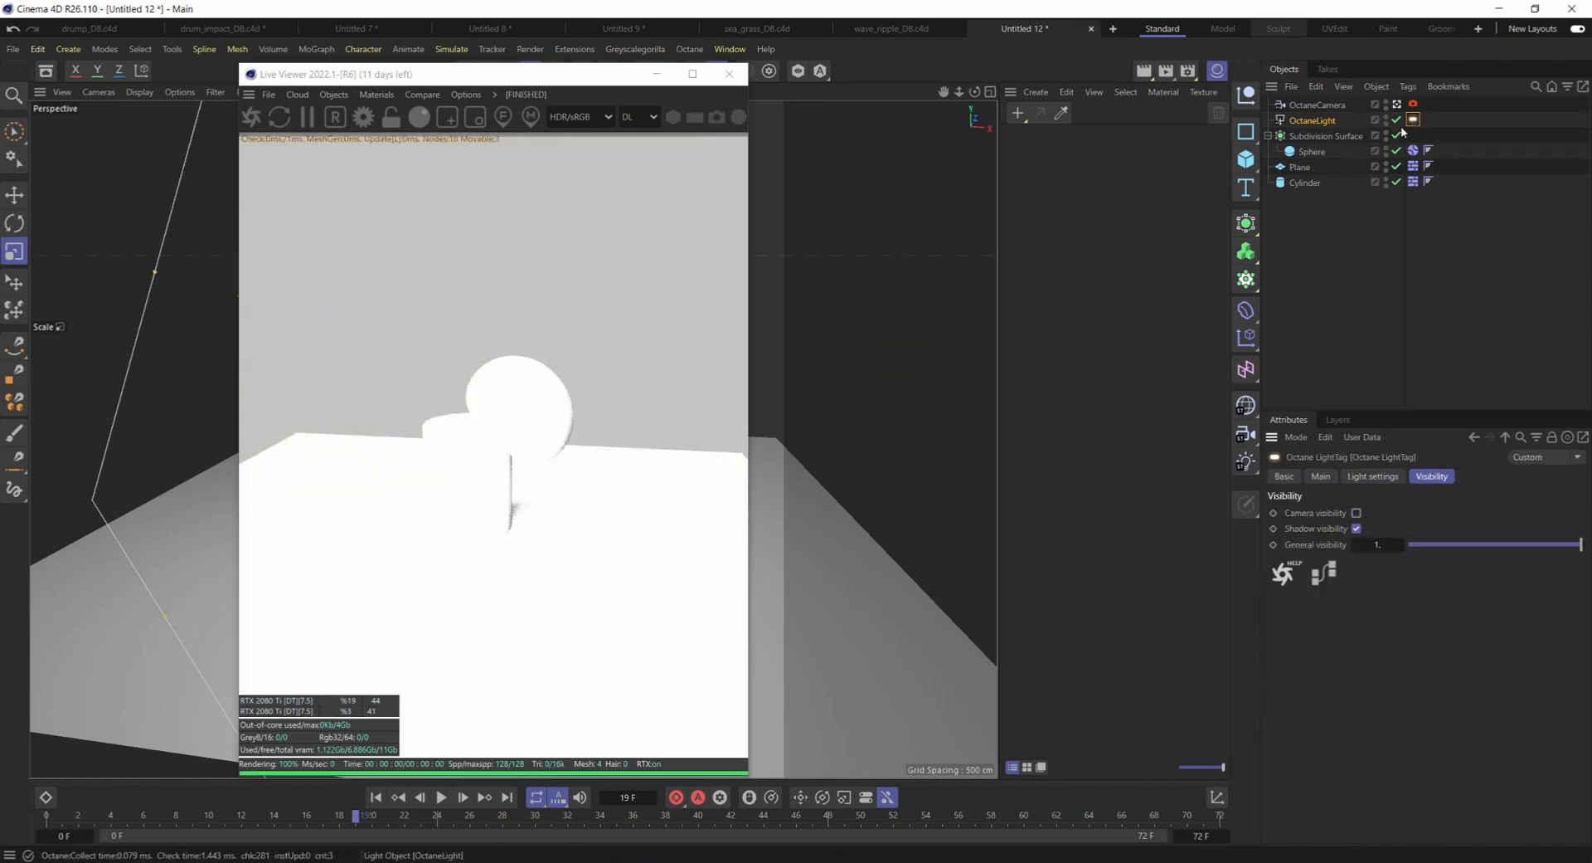
pyautogui.click(1371, 476)
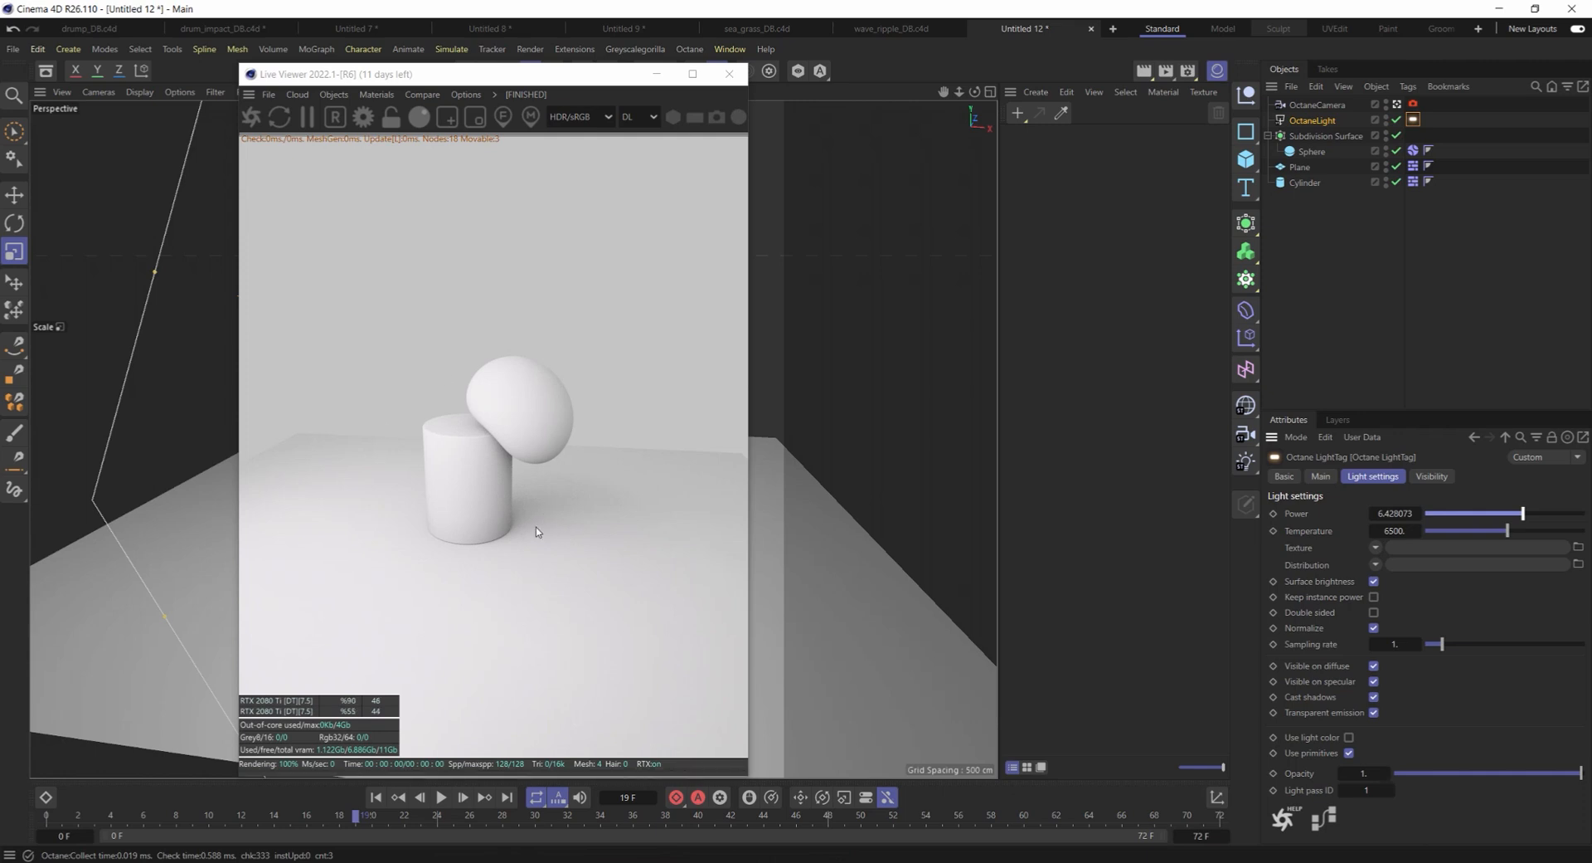
pyautogui.moveTo(528, 528)
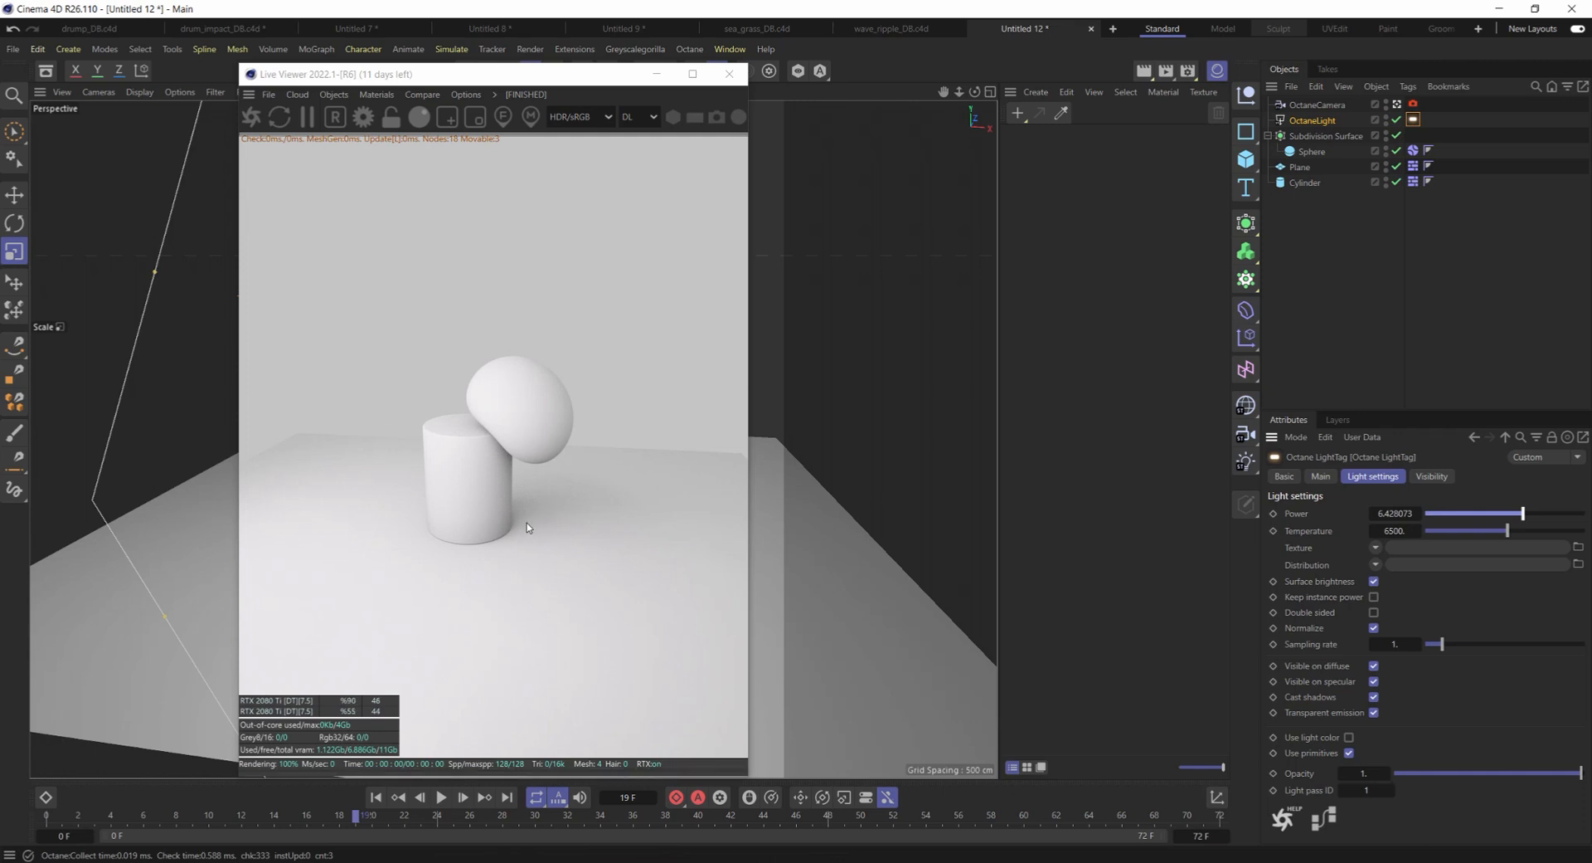
pyautogui.moveTo(518, 520)
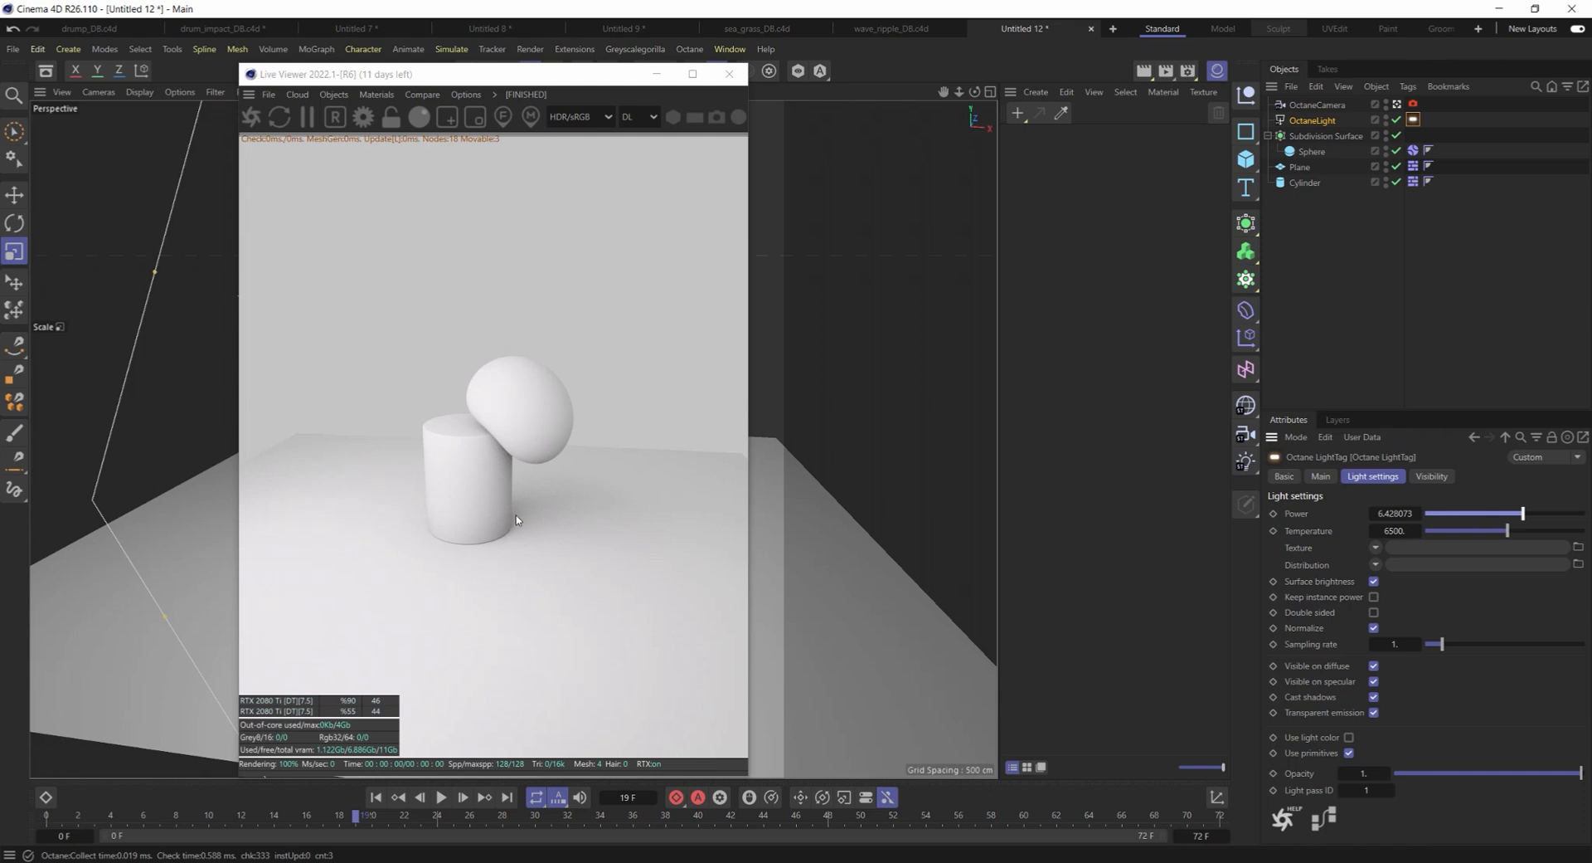
pyautogui.moveTo(859, 344)
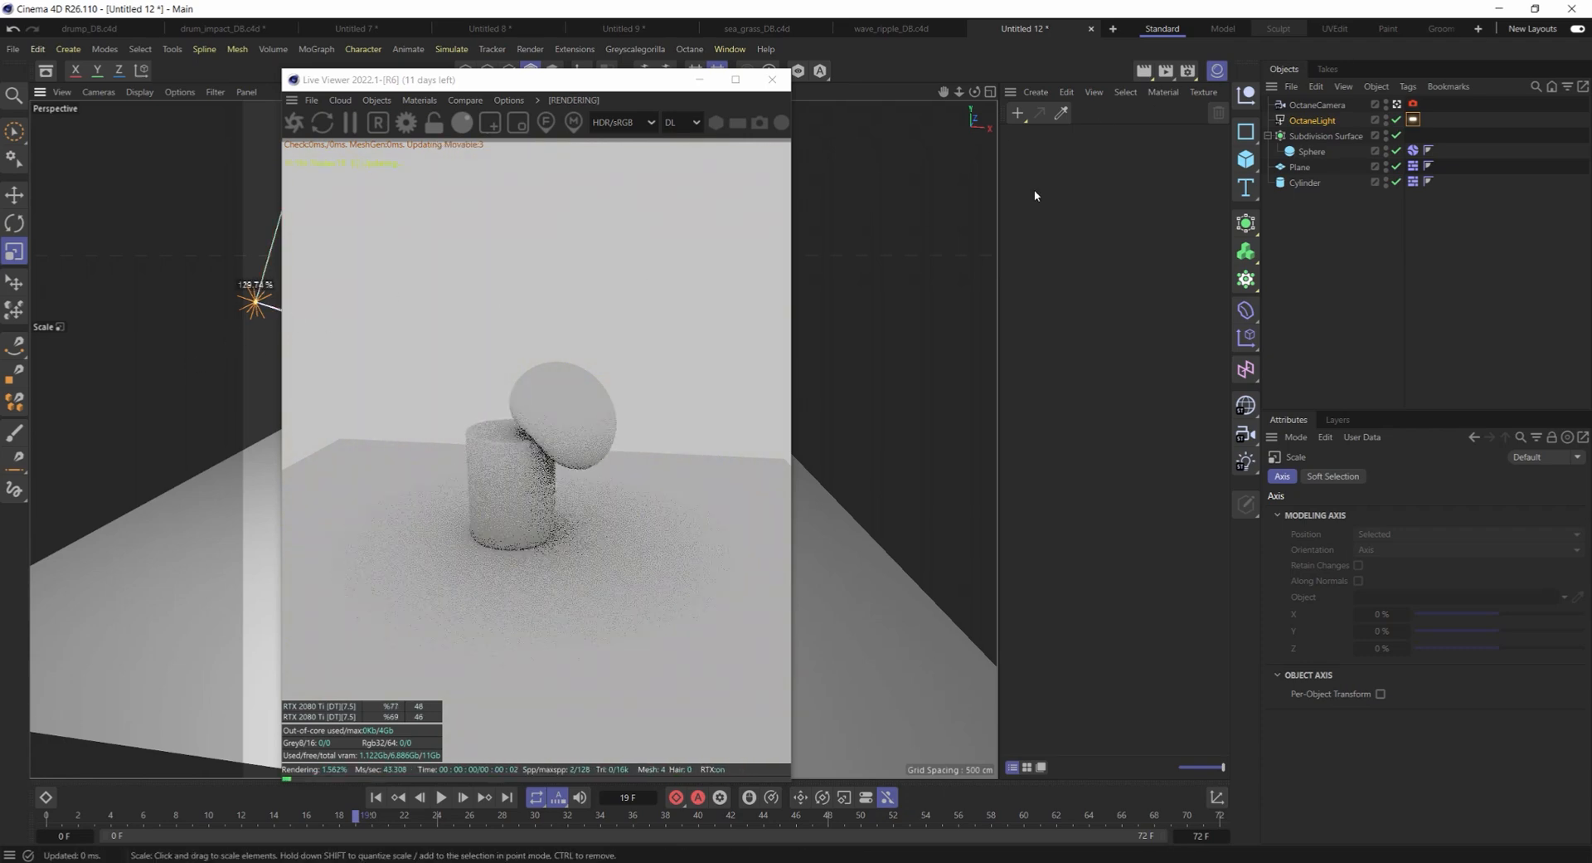
# Step: Shrink the area light to a small point and set its Power to about 14508
pyautogui.click(1311, 120)
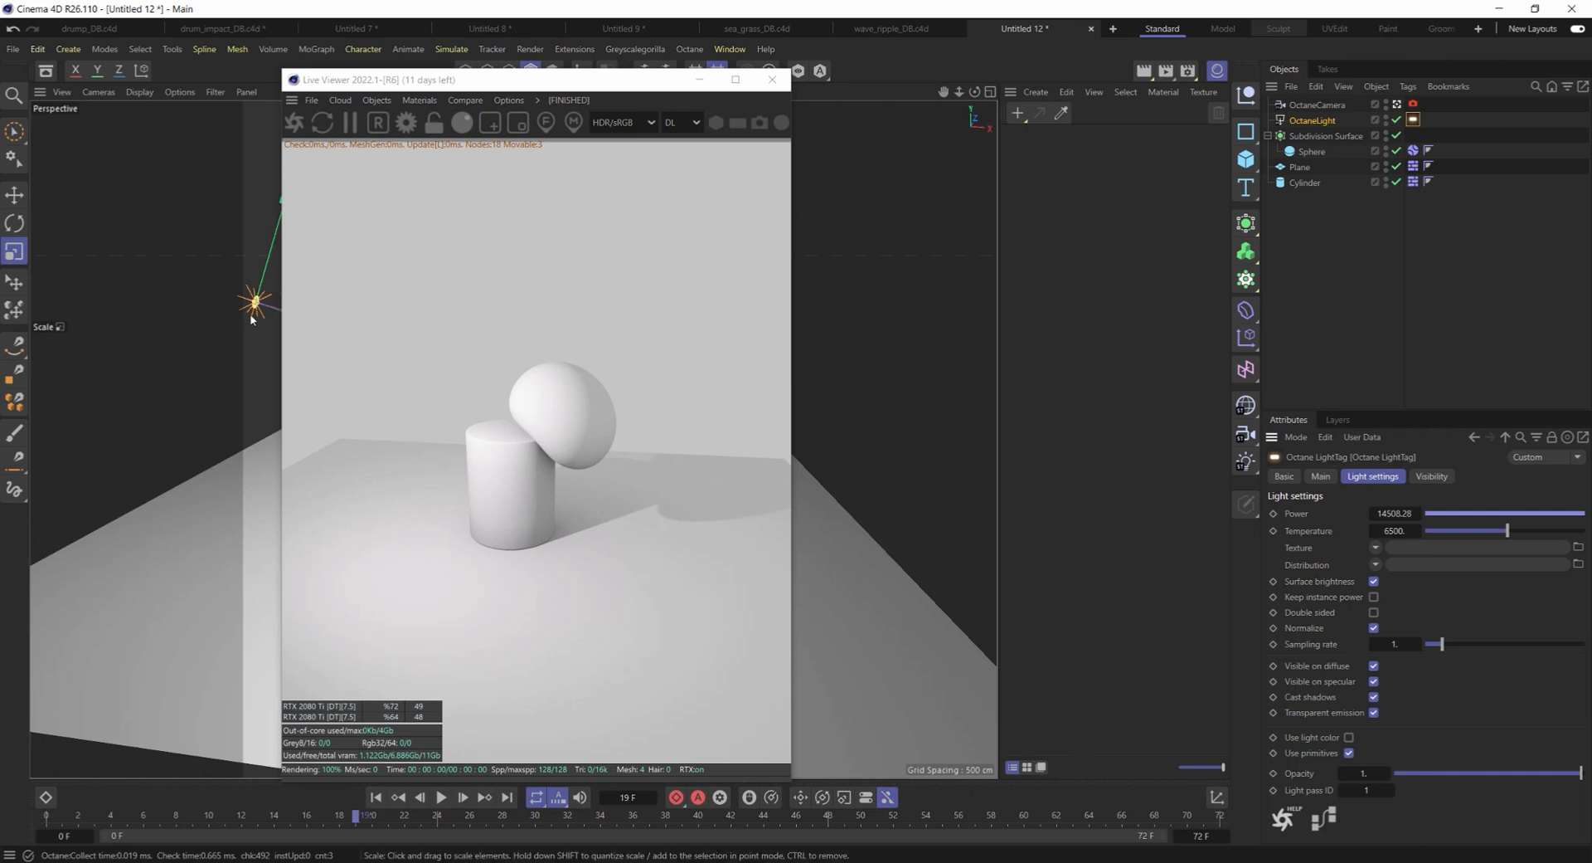
pyautogui.moveTo(1378, 530)
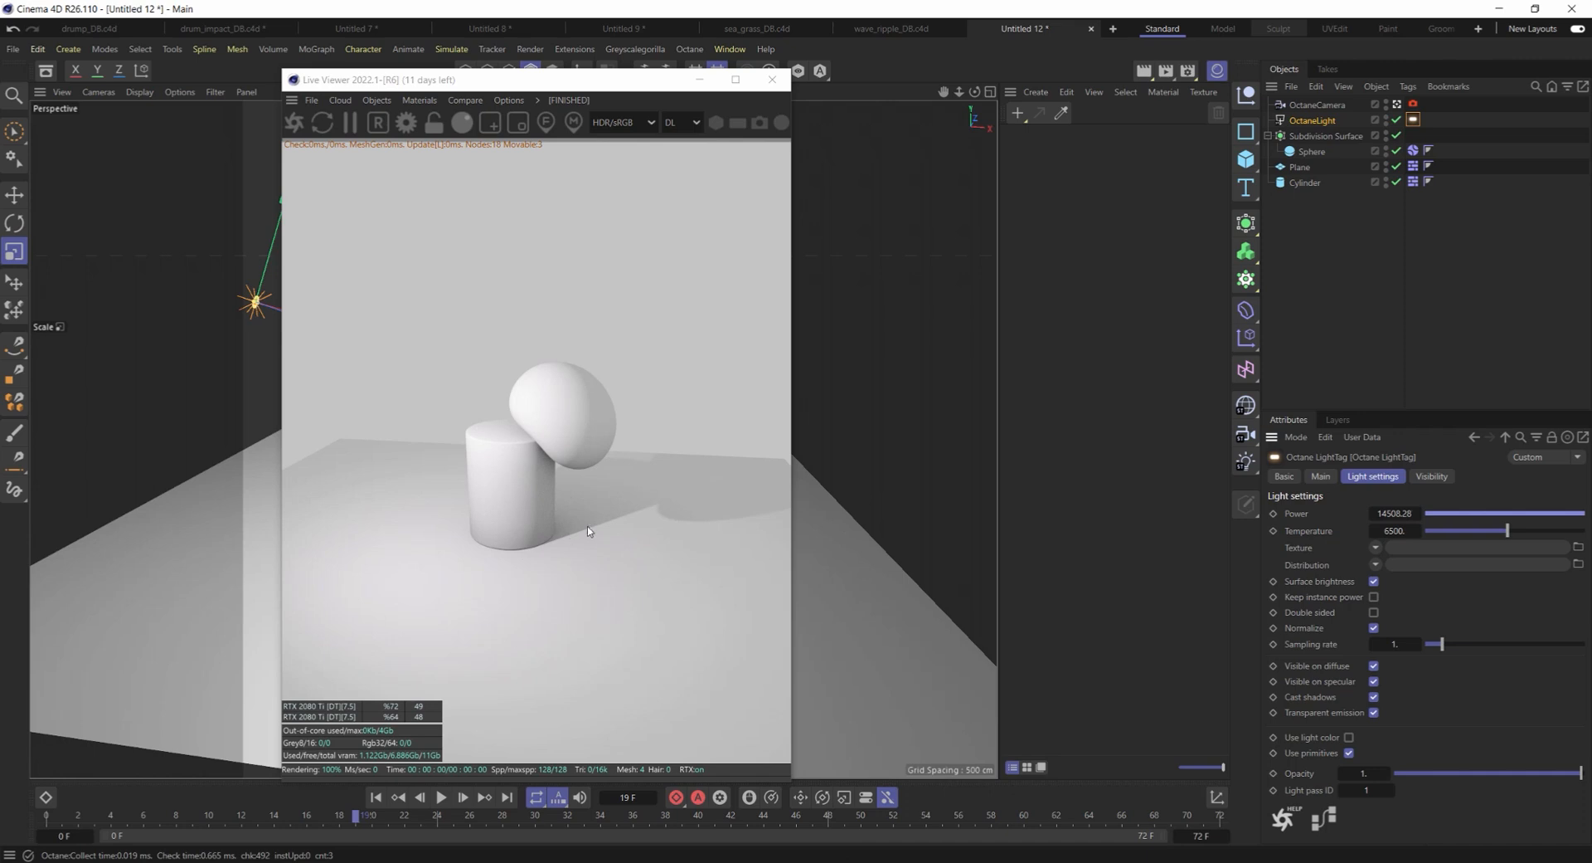
pyautogui.moveTo(545, 532)
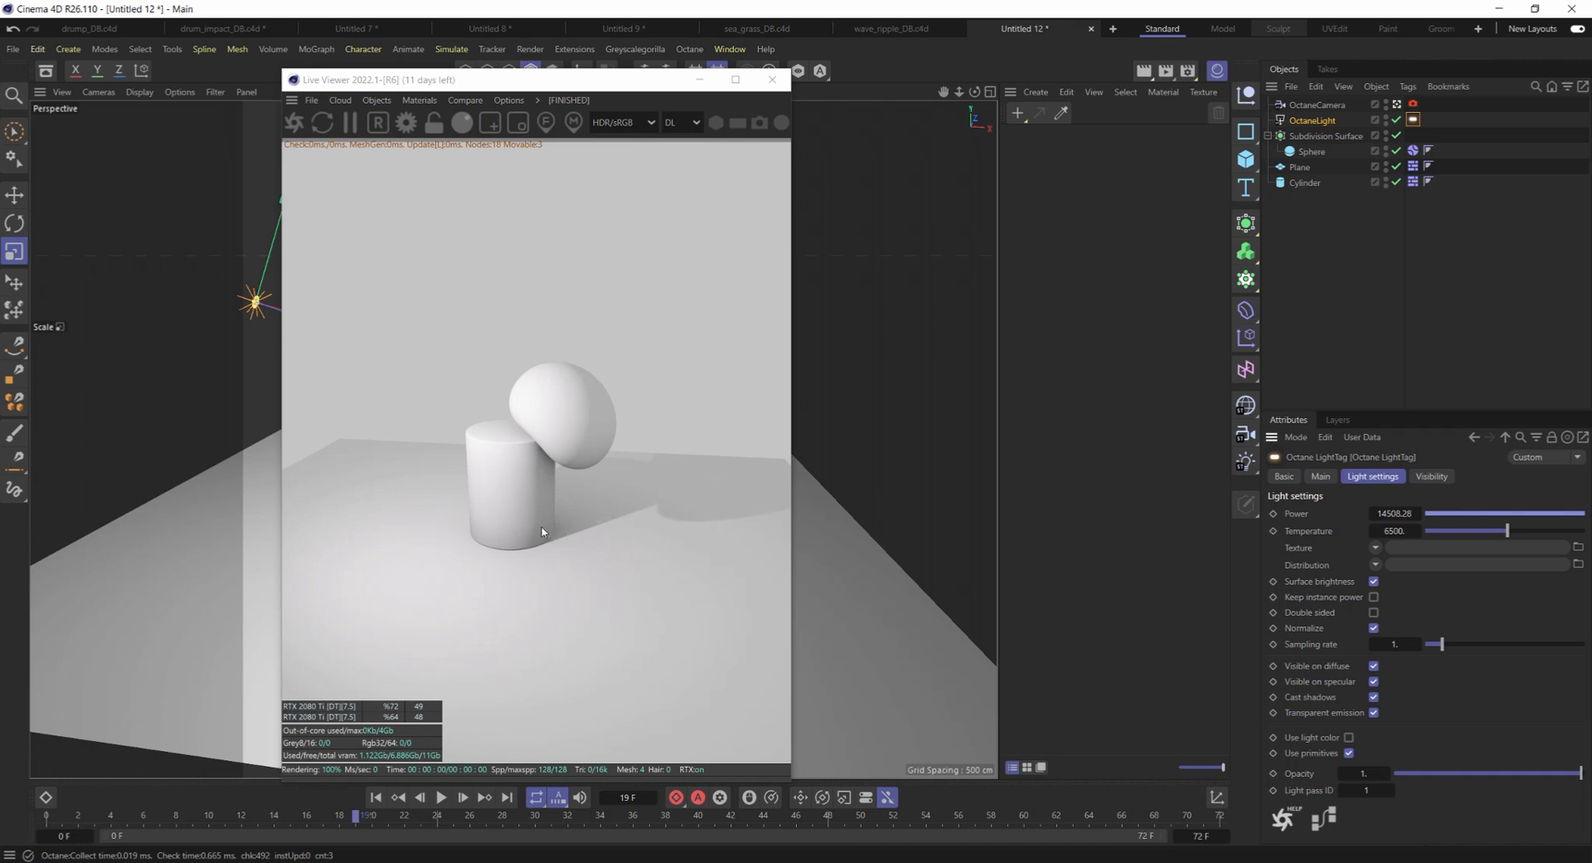
pyautogui.moveTo(535, 550)
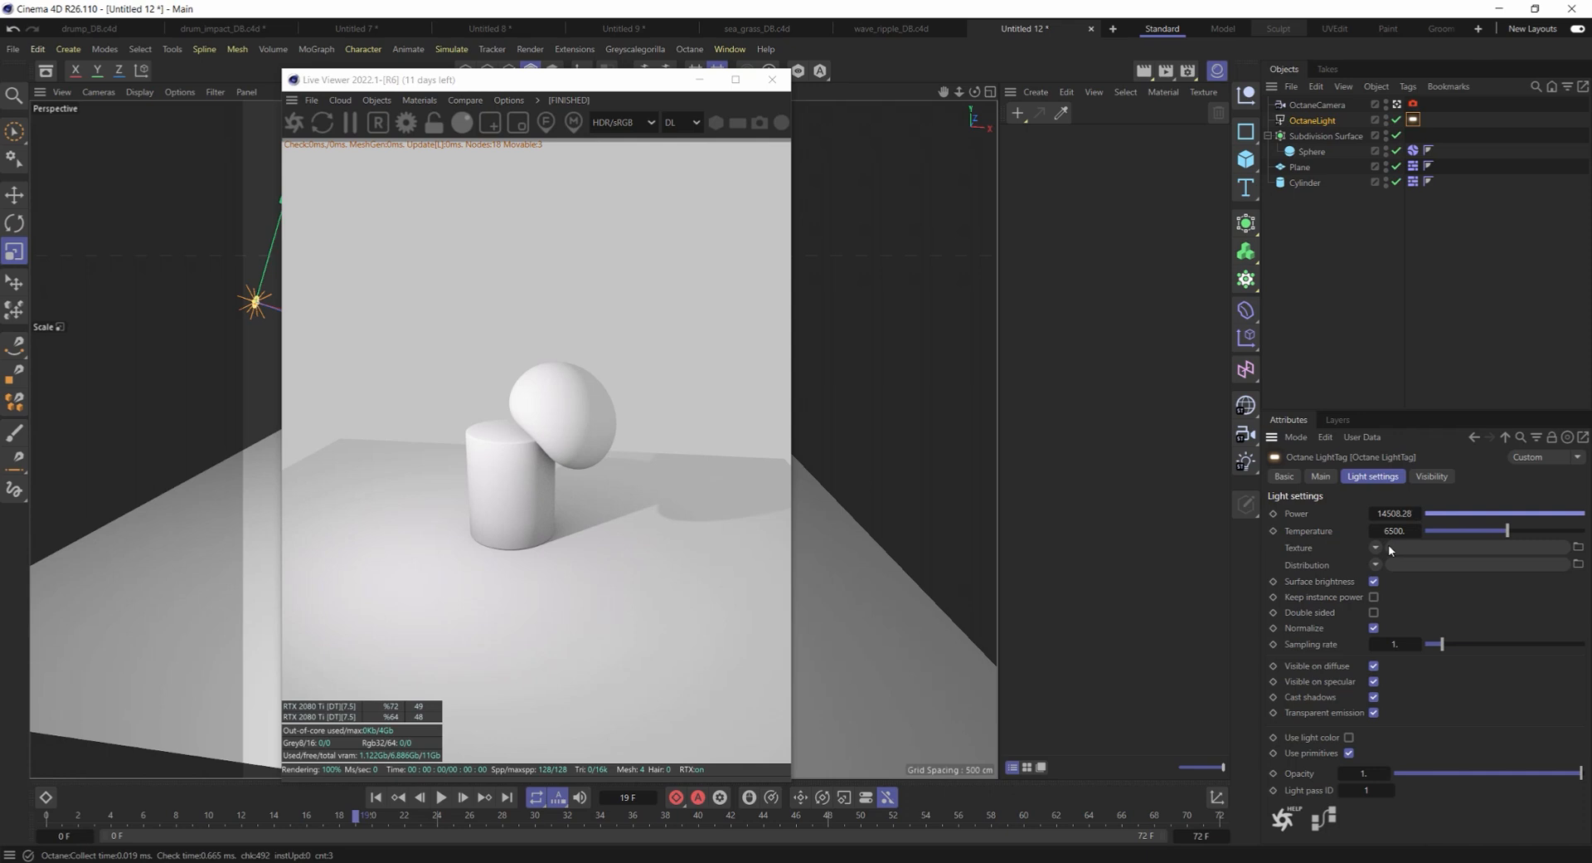
pyautogui.moveTo(615, 529)
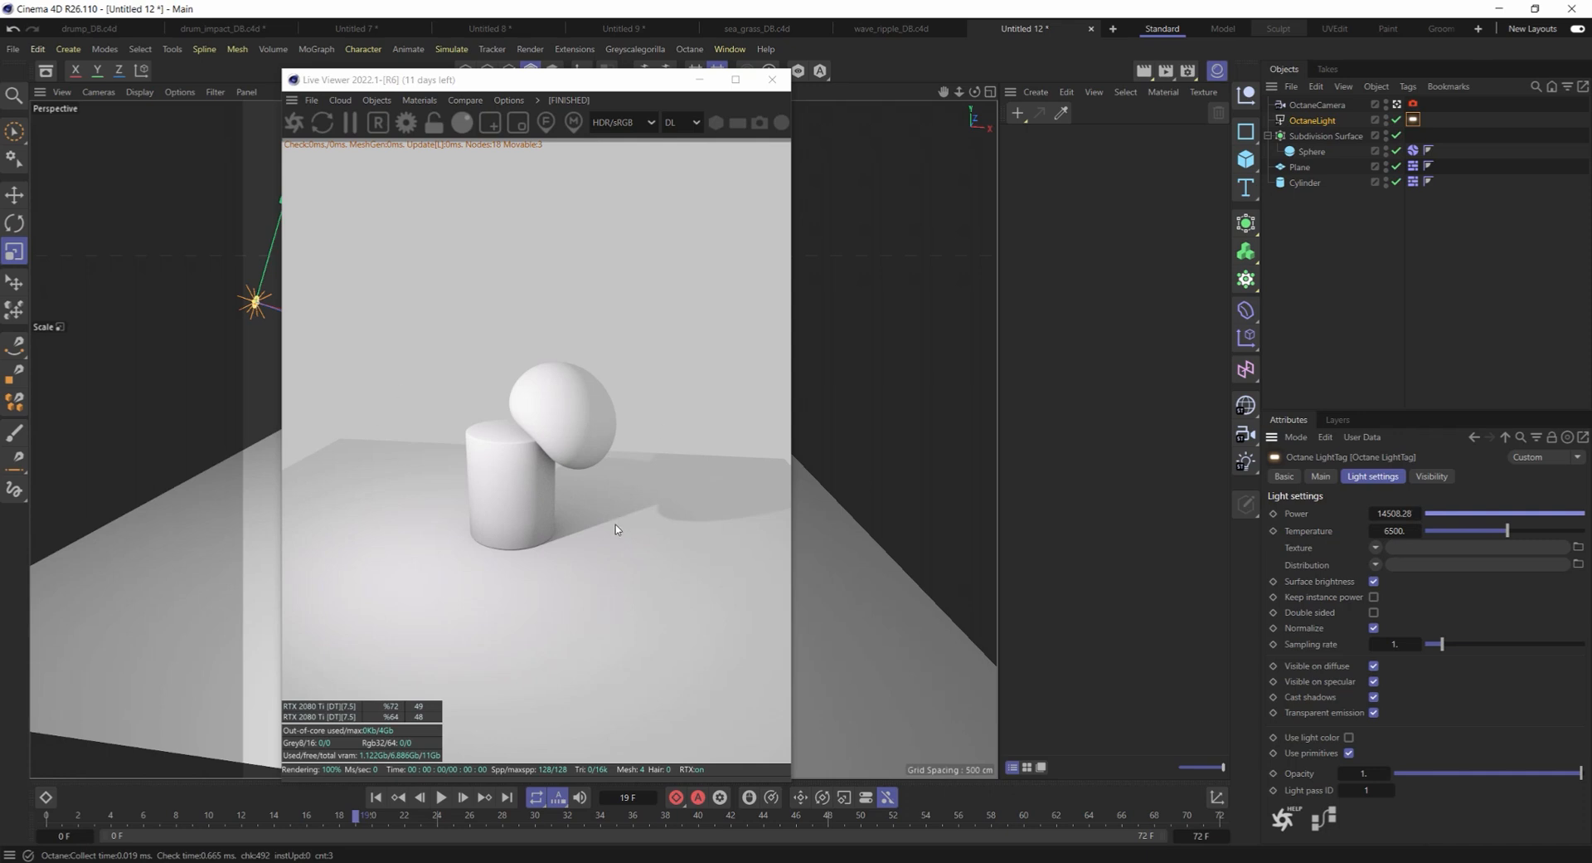
pyautogui.moveTo(682, 506)
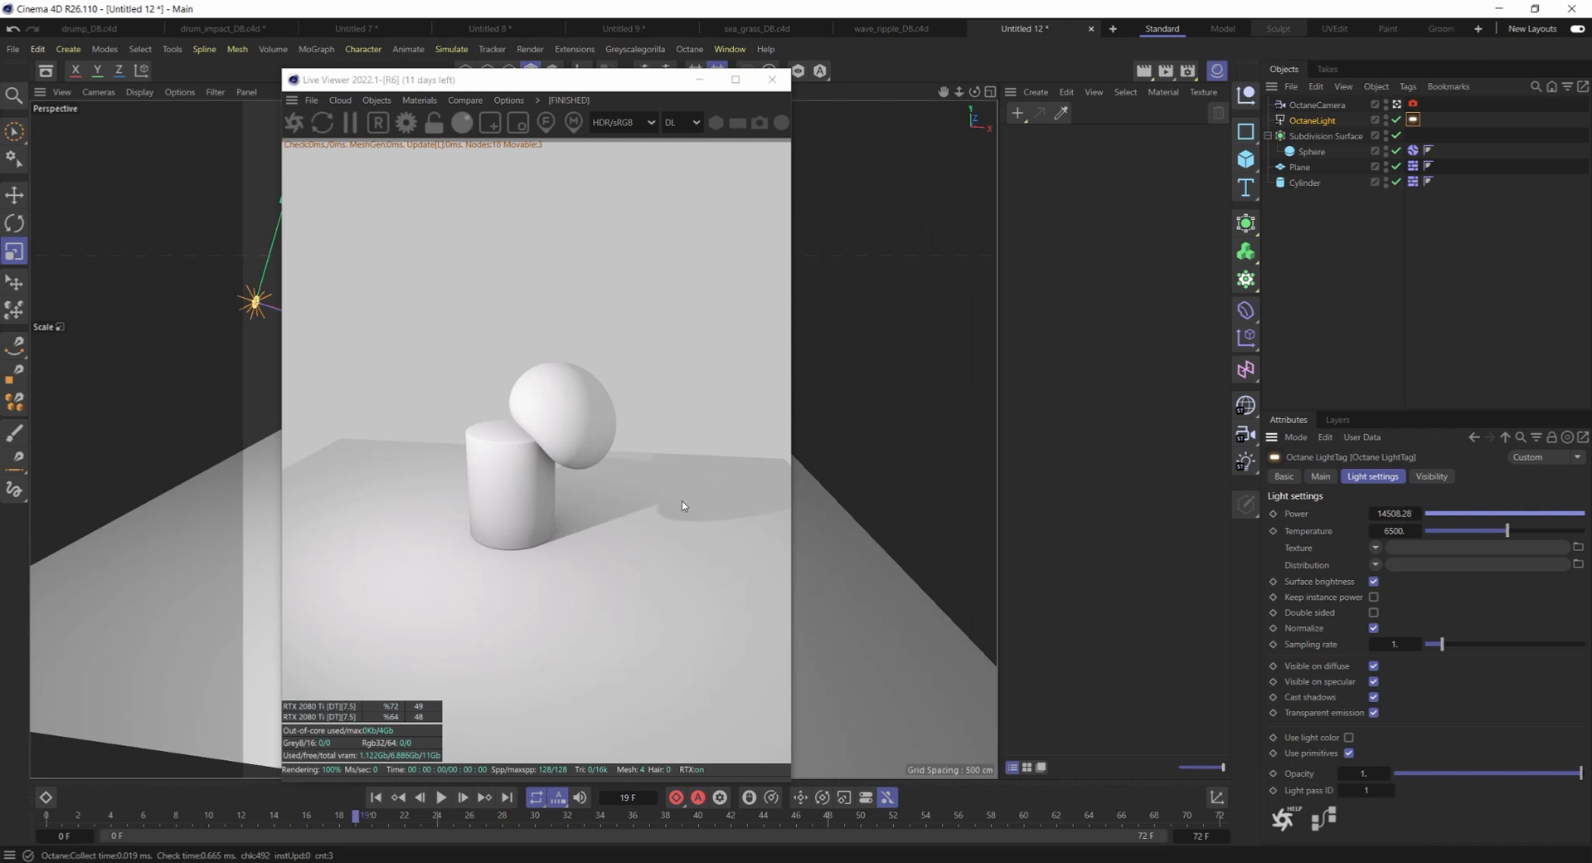